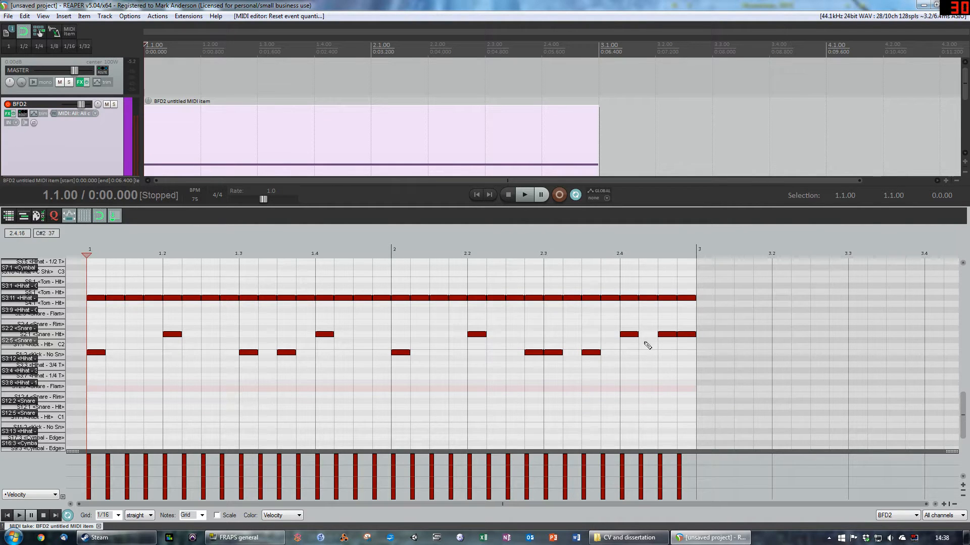
Audition the two-bar drum pattern, then stop playback.
{"action": "left_click", "coordinate": [523, 195]}
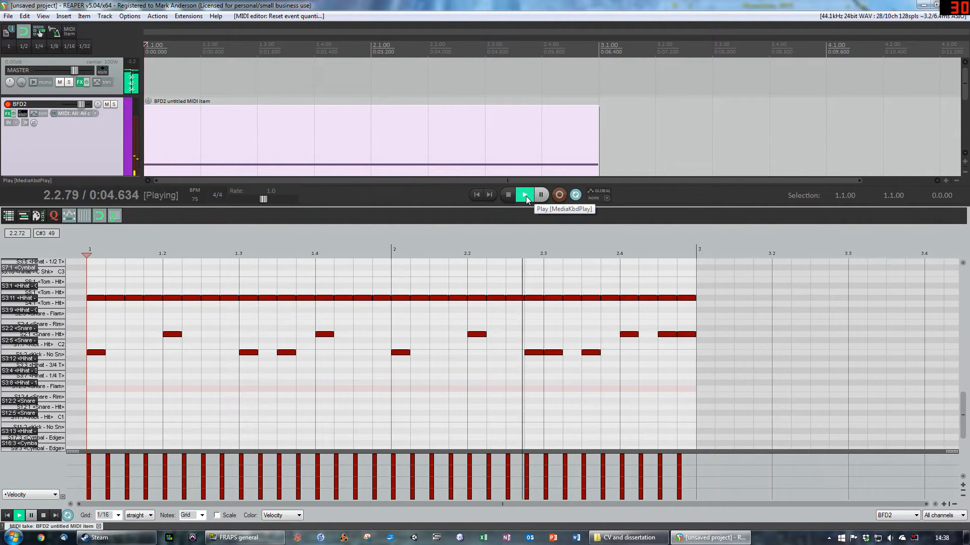
{"action": "left_click", "coordinate": [507, 195]}
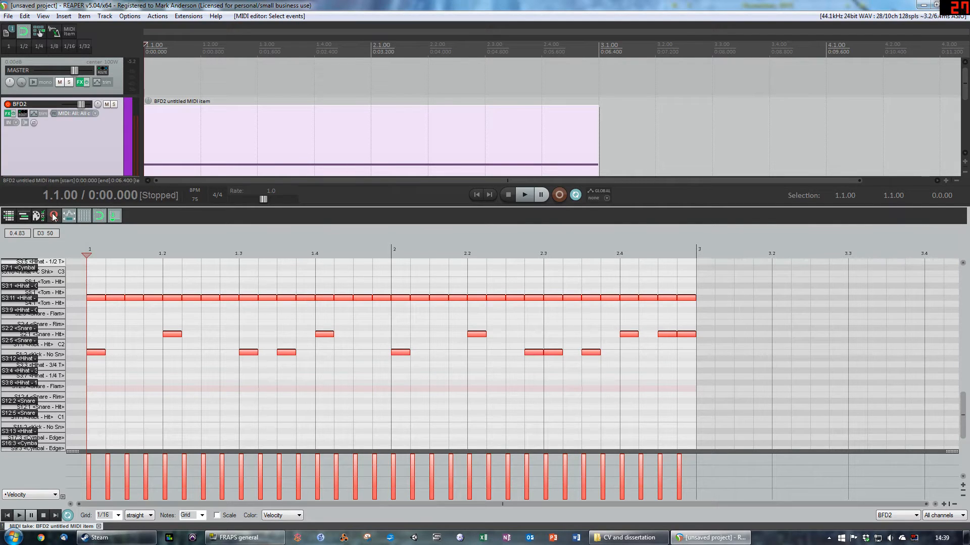
Open quantize settings and switch them to Manual with a straight grid.
{"action": "left_click", "coordinate": [53, 215]}
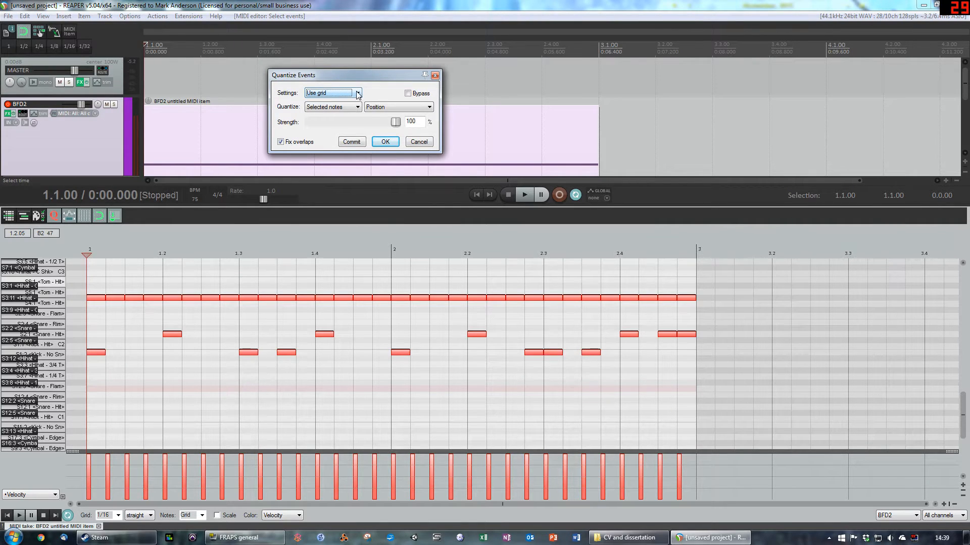
{"action": "left_click", "coordinate": [357, 93]}
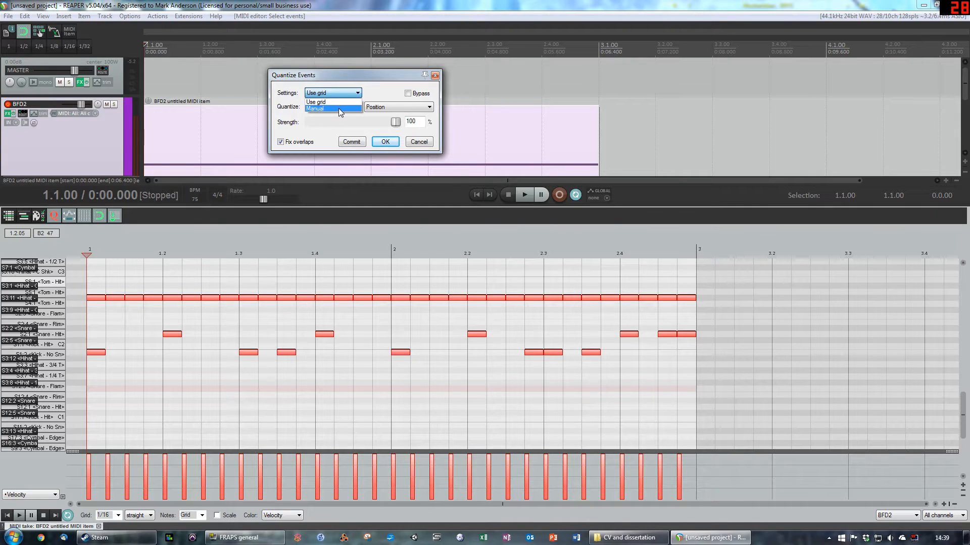
{"action": "left_click", "coordinate": [338, 110]}
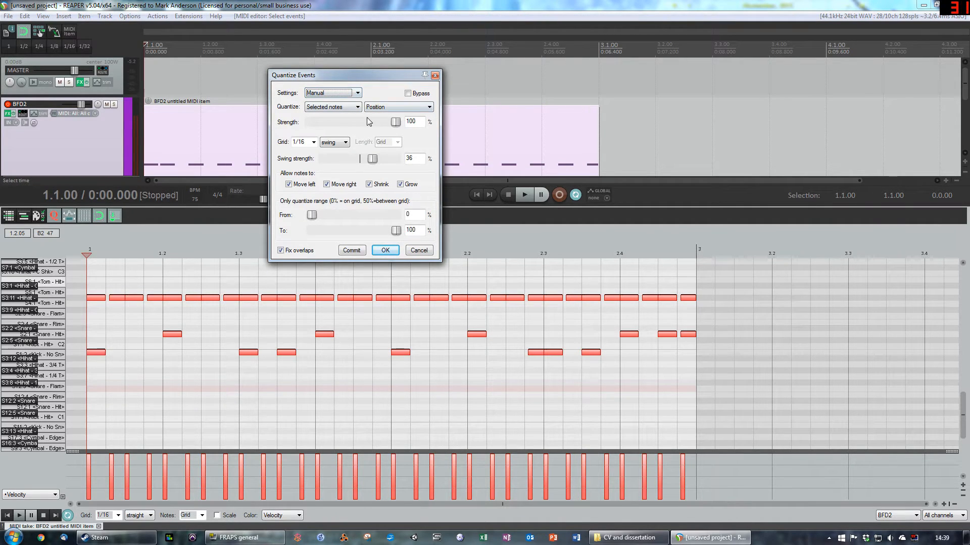
{"action": "left_click", "coordinate": [345, 142]}
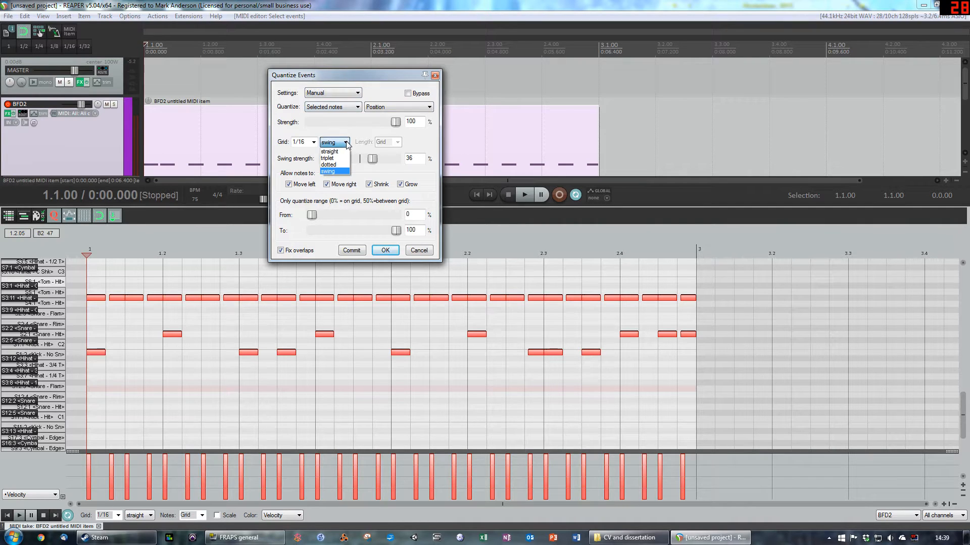
{"action": "left_click", "coordinate": [328, 152]}
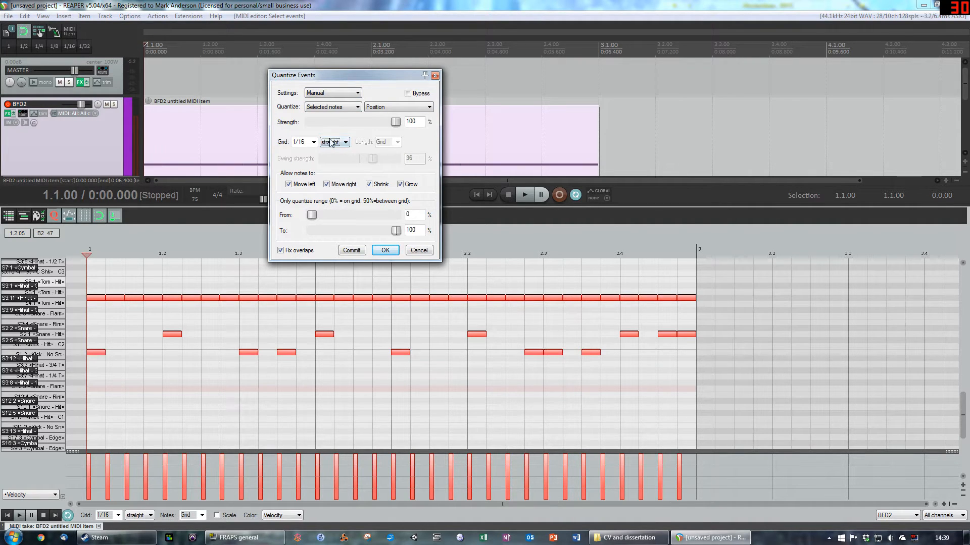
Switch the grid type to swing, try 19, 0, 36, 69 and negative swing, then settle at 38.
{"action": "left_click", "coordinate": [333, 142]}
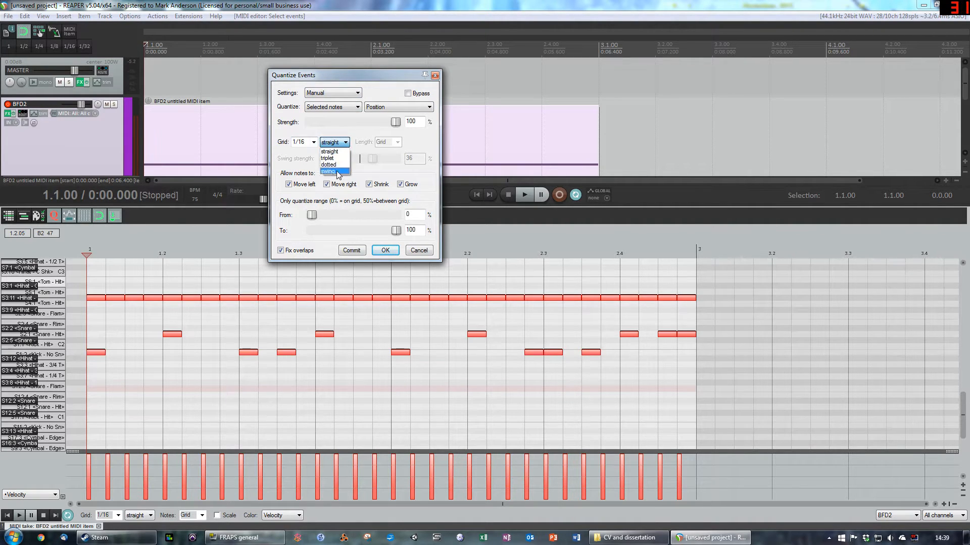
{"action": "left_click", "coordinate": [328, 172]}
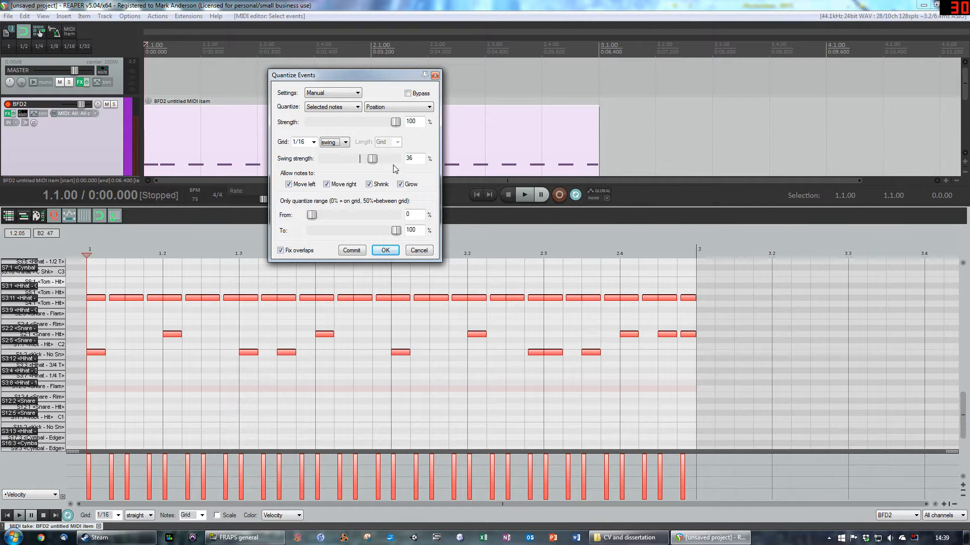
{"action": "left_click_drag", "start_coordinate": [372, 158], "coordinate": [364, 158]}
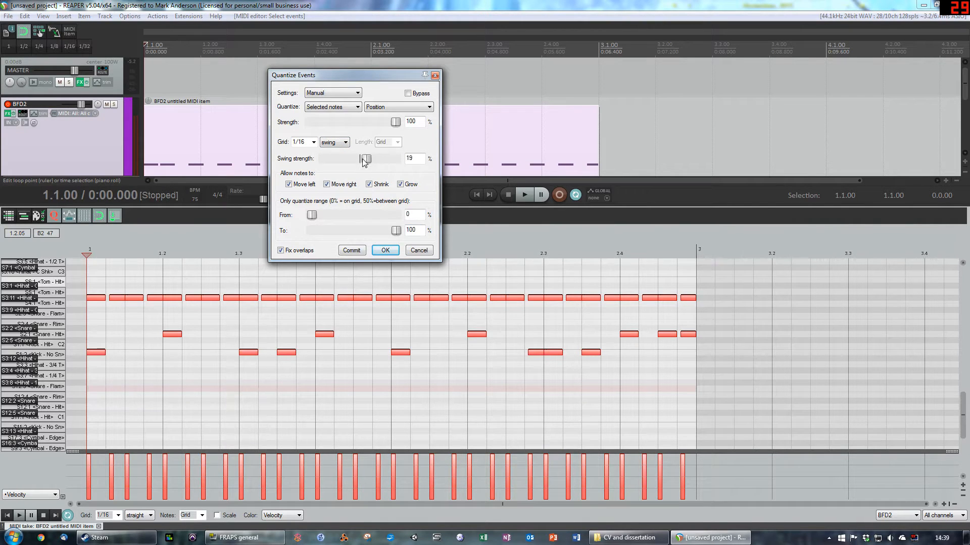
{"action": "left_click_drag", "start_coordinate": [364, 159], "coordinate": [361, 159]}
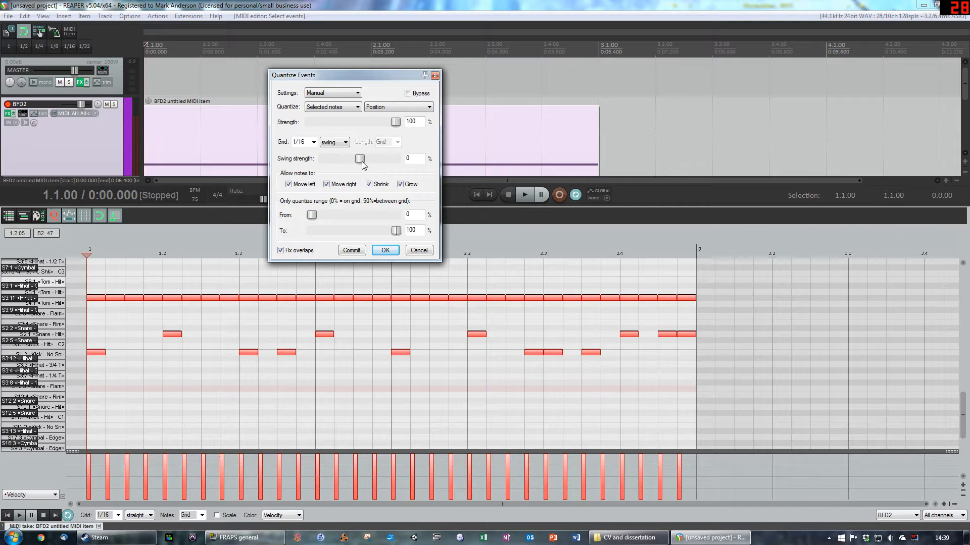
{"action": "left_click_drag", "start_coordinate": [361, 160], "coordinate": [372, 159]}
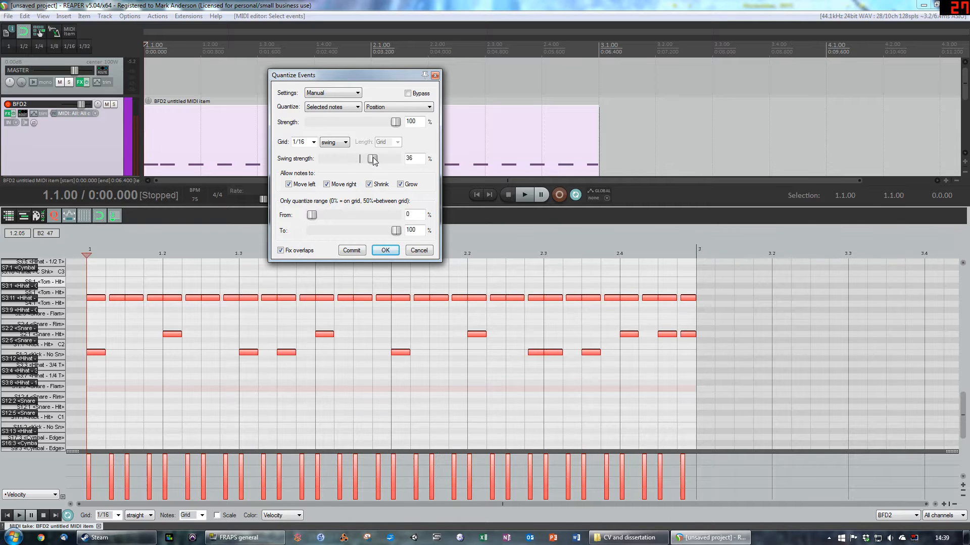
{"action": "left_click_drag", "start_coordinate": [372, 160], "coordinate": [383, 159]}
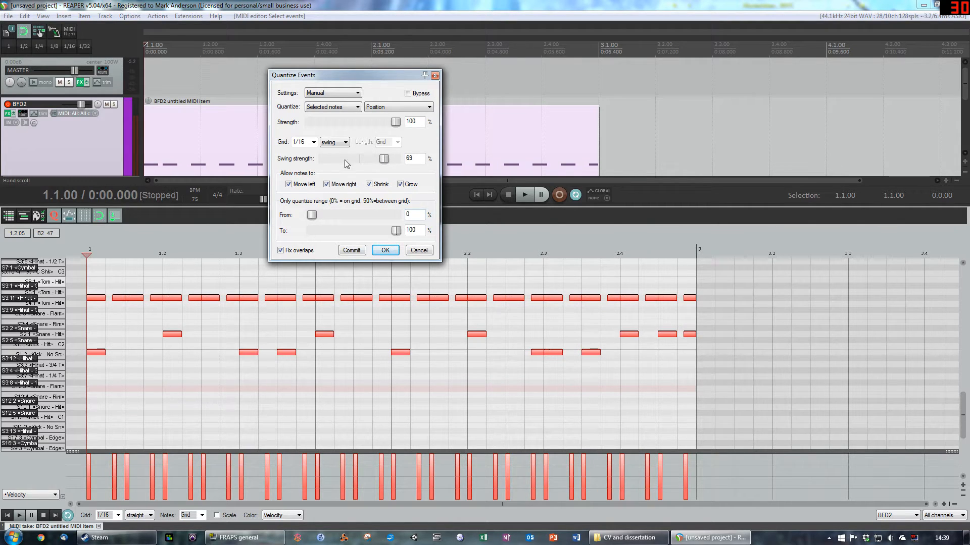
{"action": "left_click_drag", "start_coordinate": [385, 159], "coordinate": [338, 159]}
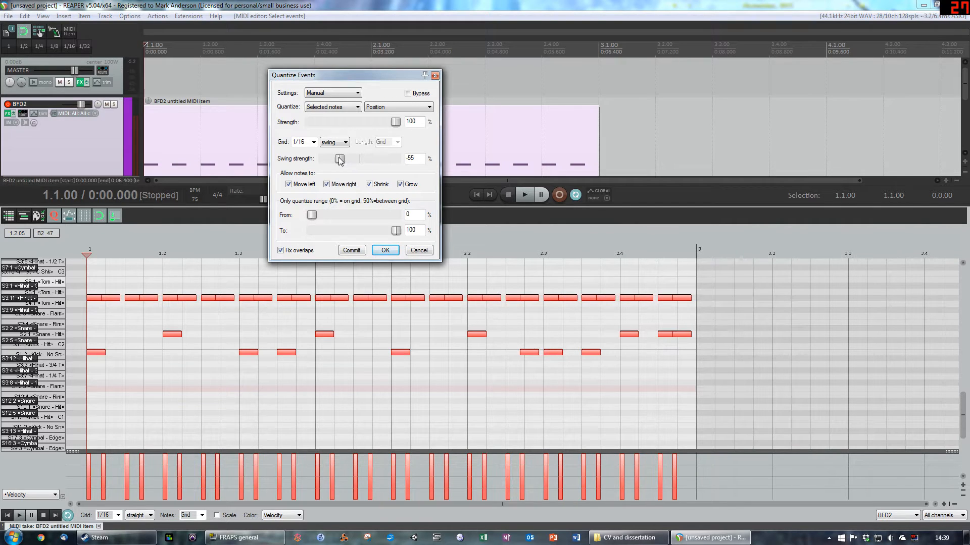
{"action": "left_click_drag", "start_coordinate": [338, 159], "coordinate": [372, 159]}
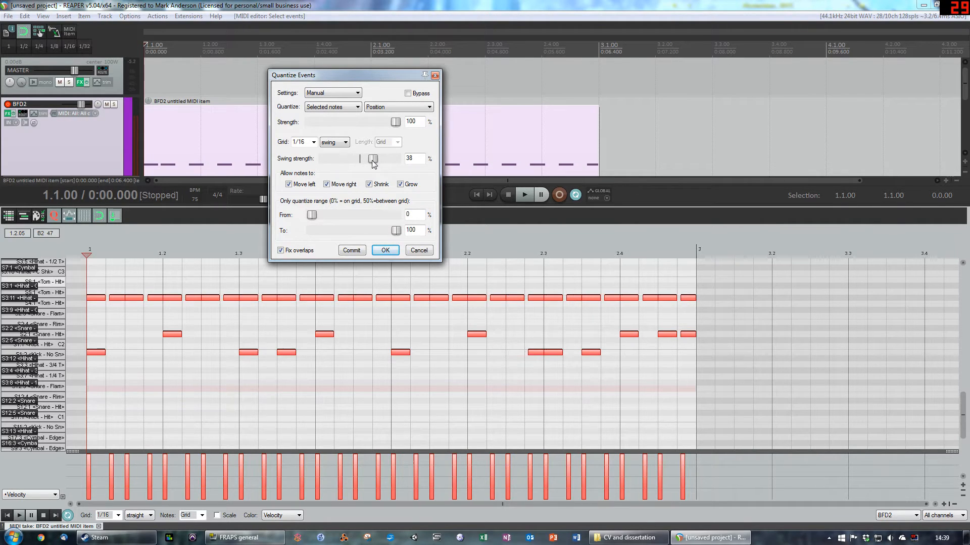
{"action": "left_click", "coordinate": [524, 194]}
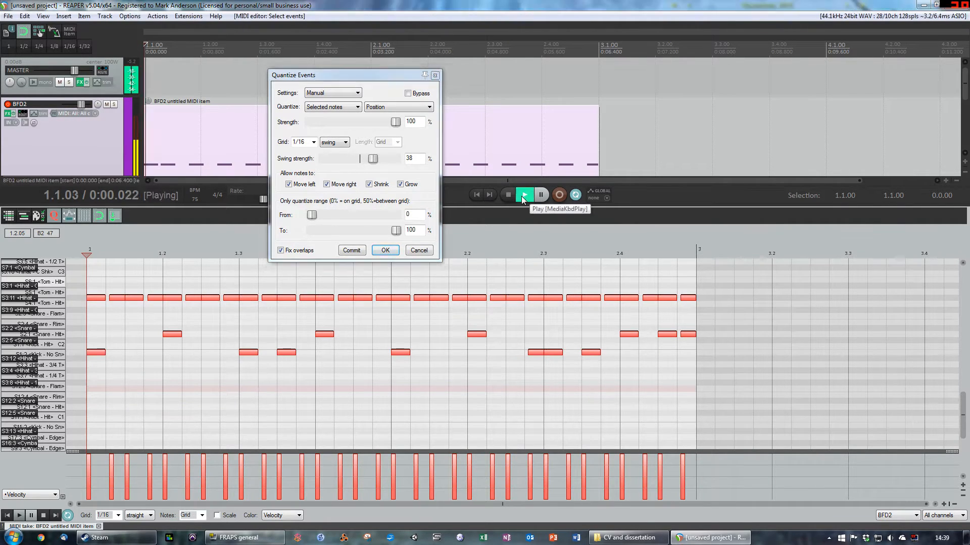
{"action": "left_click", "coordinate": [524, 195]}
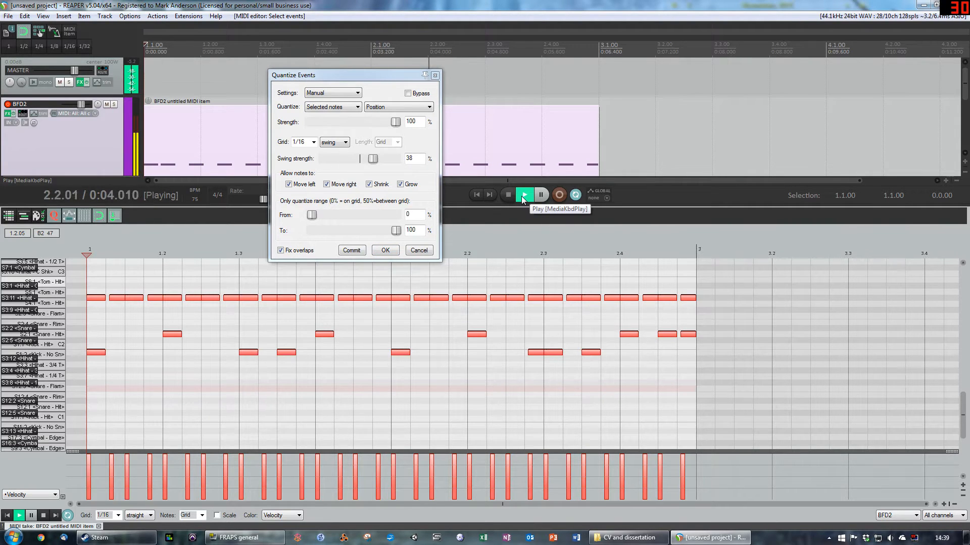
{"action": "left_click", "coordinate": [524, 194]}
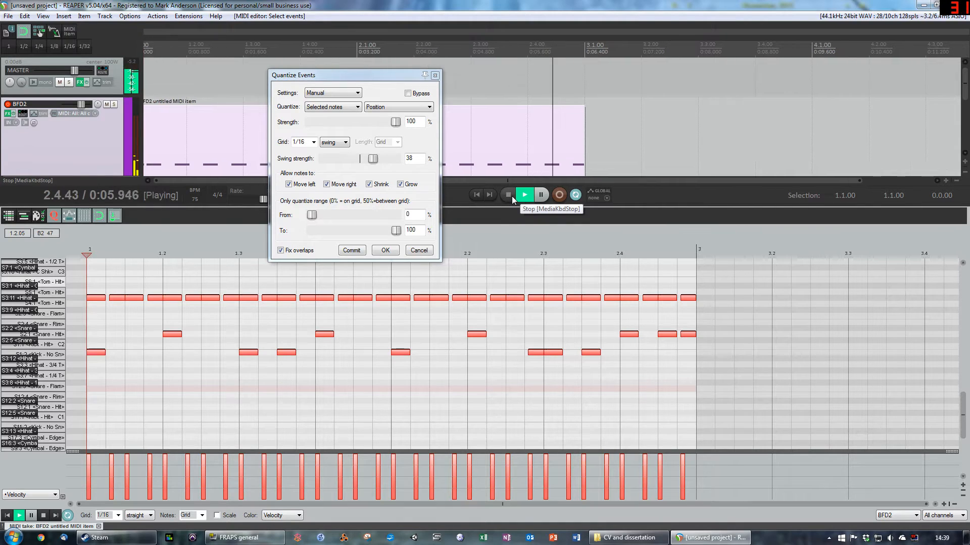
{"action": "left_click", "coordinate": [507, 194]}
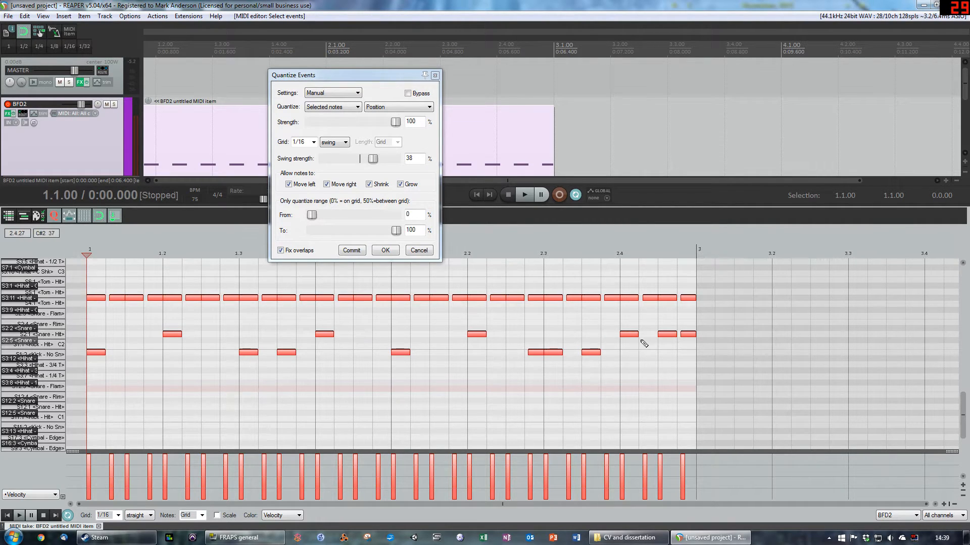
{"action": "mouse_move", "coordinate": [134, 312]}
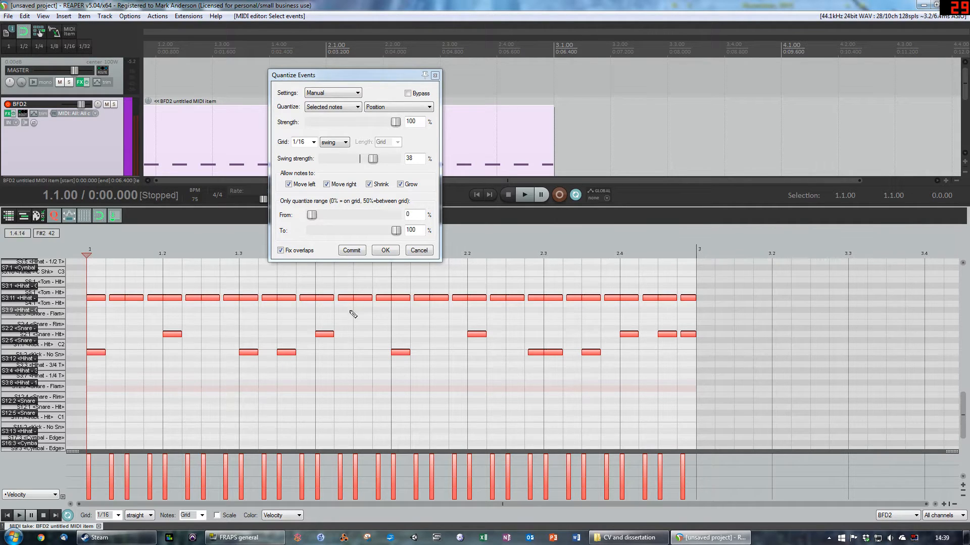
{"action": "mouse_move", "coordinate": [535, 359]}
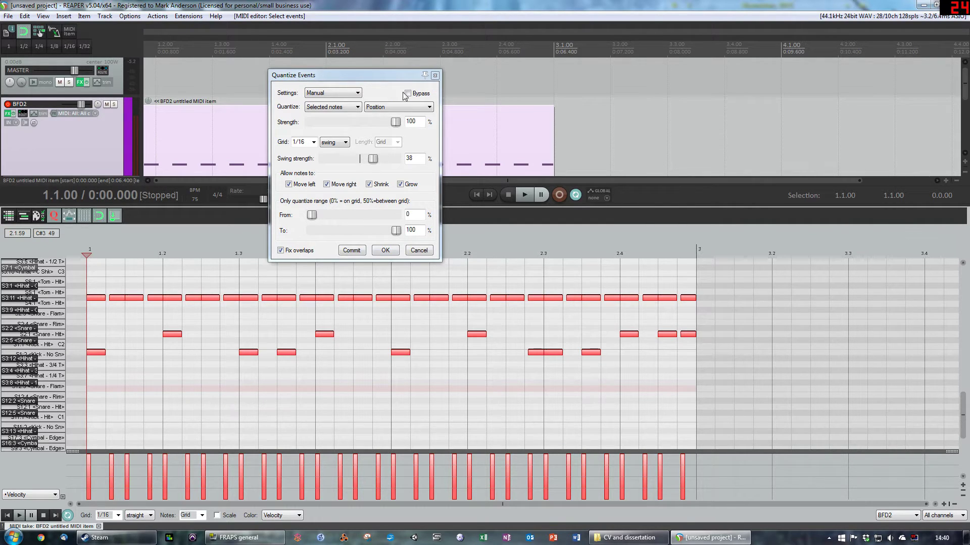
{"action": "left_click", "coordinate": [407, 93]}
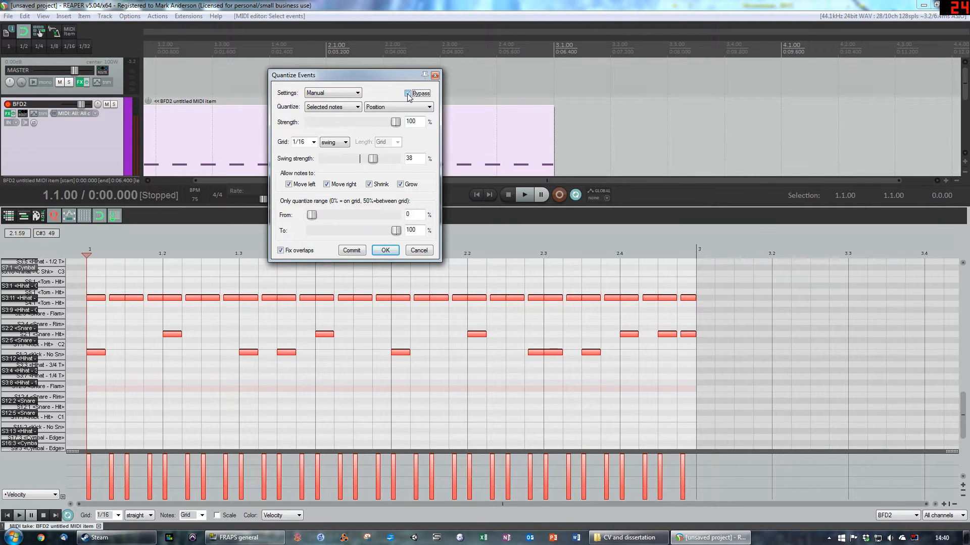
{"action": "left_click", "coordinate": [408, 93]}
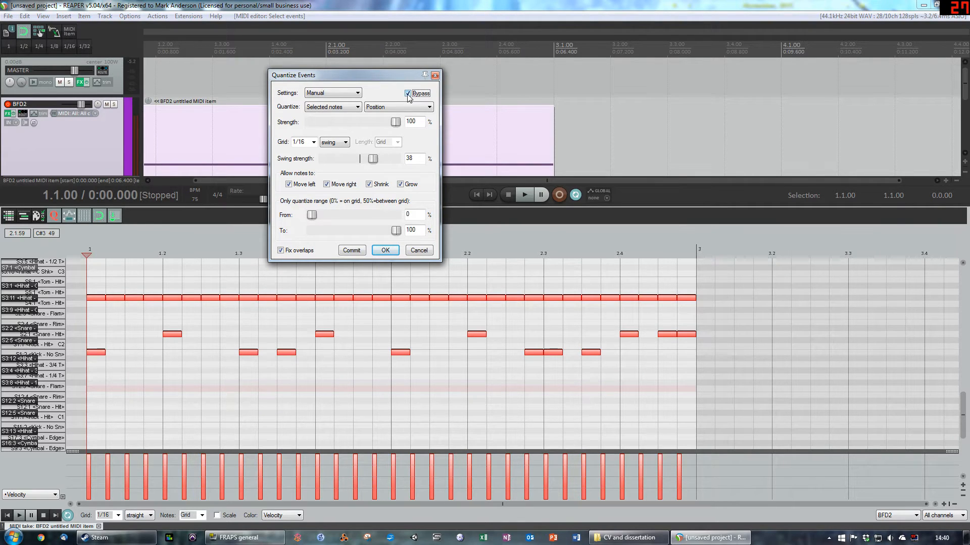
{"action": "left_click", "coordinate": [408, 93]}
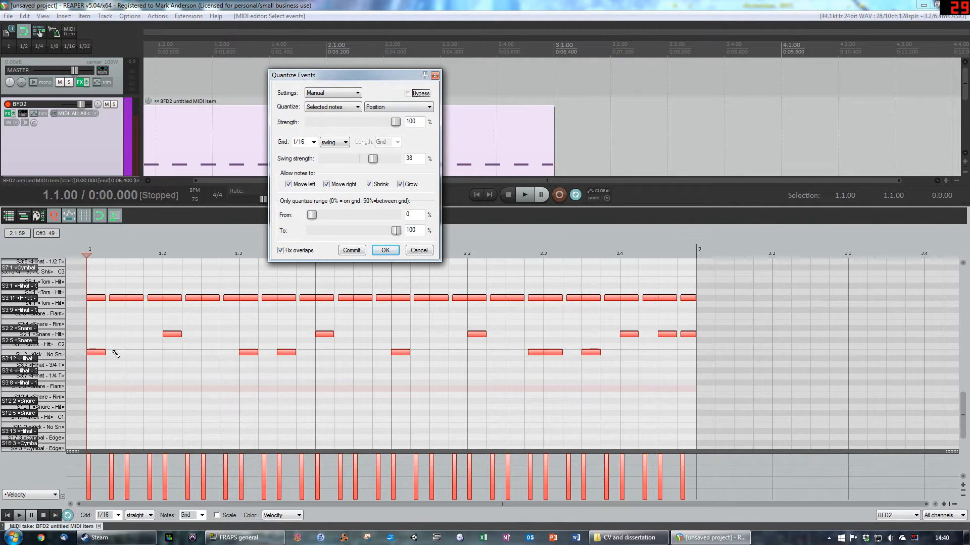
{"action": "mouse_move", "coordinate": [170, 336]}
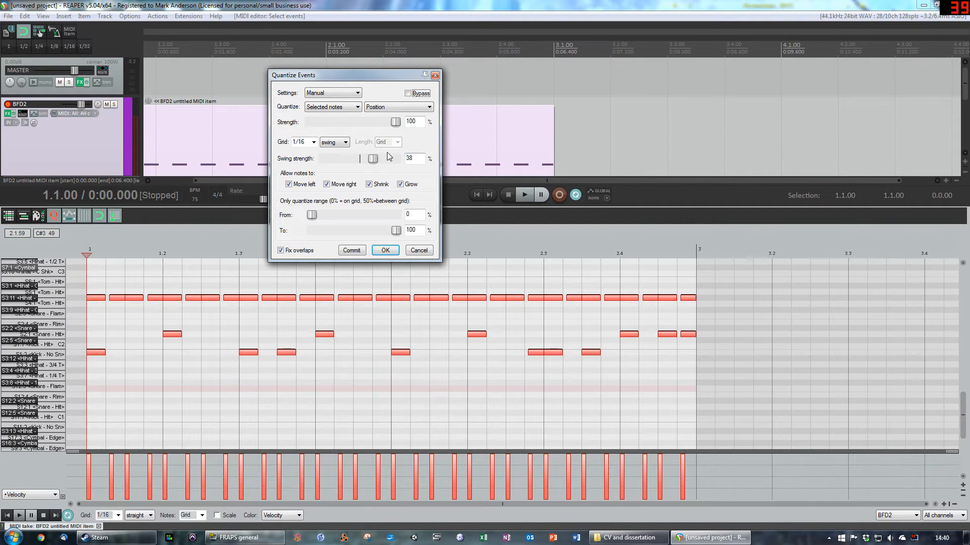
Audition swing values -43, -60, 38 and -43 during playback, leaving swing at 55, then stop.
{"action": "left_click_drag", "start_coordinate": [372, 158], "coordinate": [344, 159]}
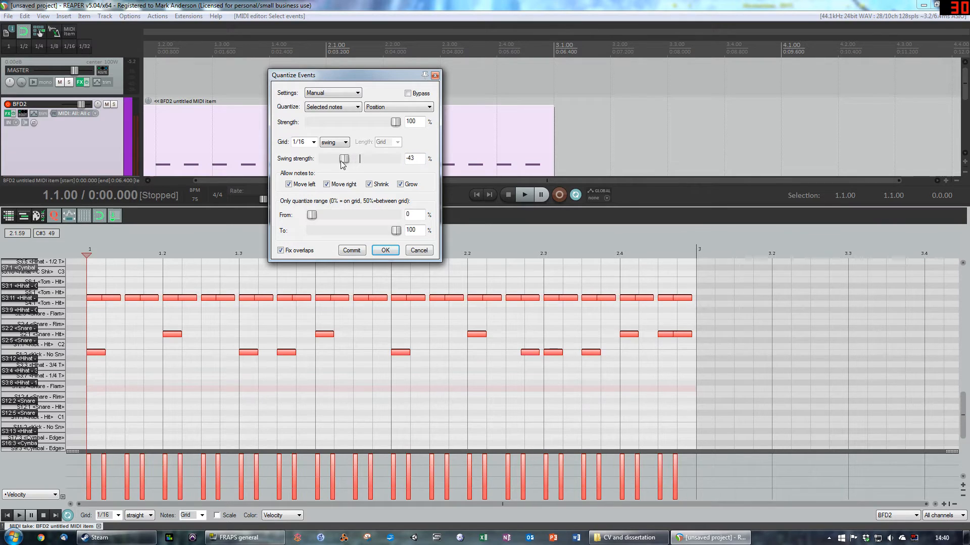
{"action": "left_click_drag", "start_coordinate": [343, 159], "coordinate": [326, 159]}
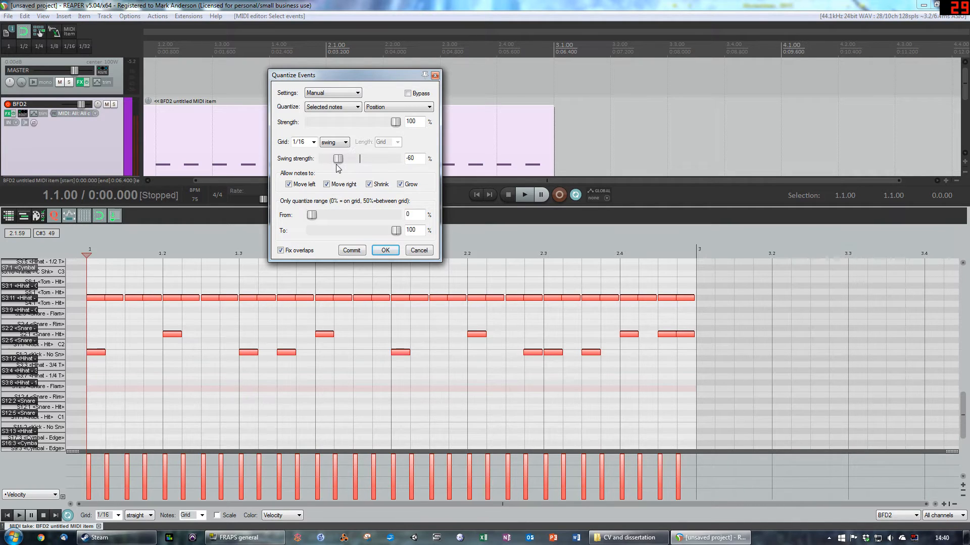
{"action": "left_click_drag", "start_coordinate": [339, 159], "coordinate": [372, 160]}
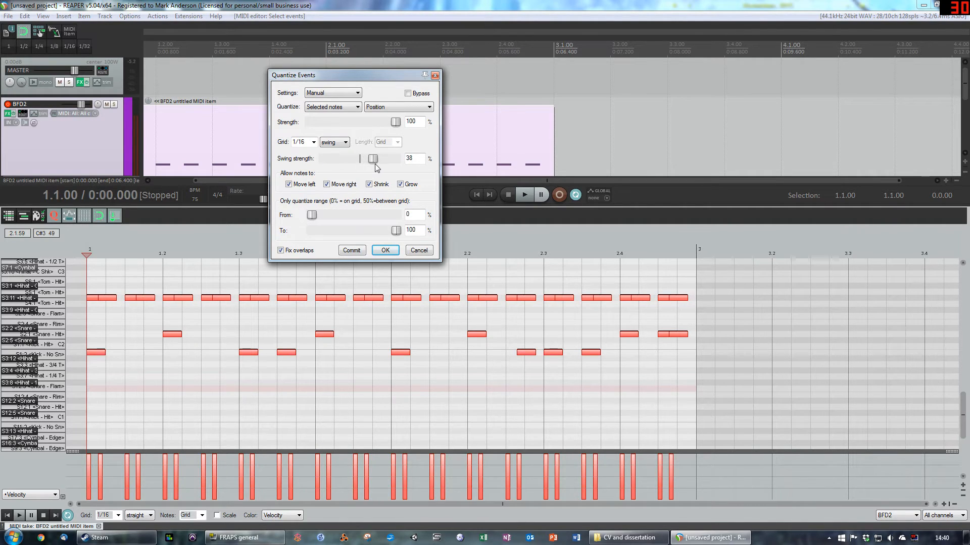
{"action": "left_click_drag", "start_coordinate": [373, 158], "coordinate": [345, 158]}
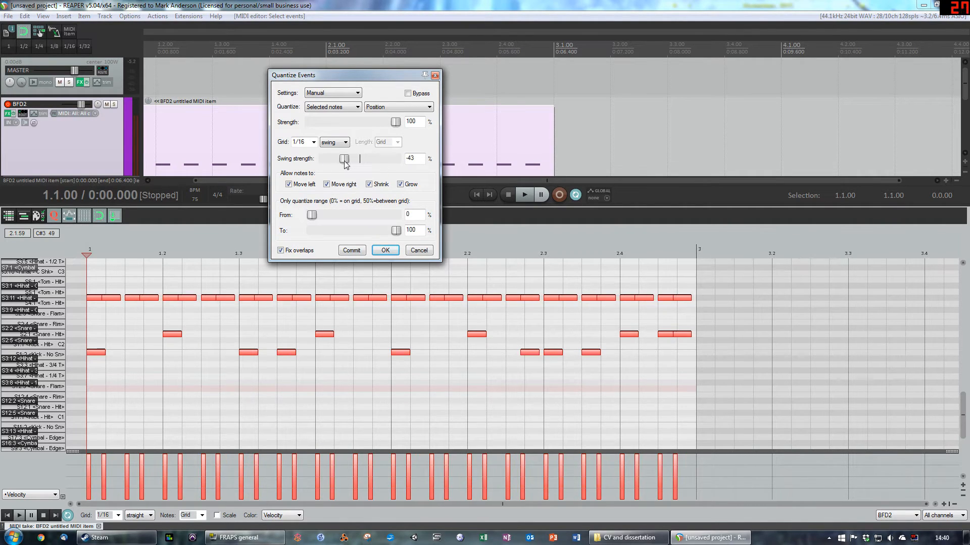
{"action": "left_click", "coordinate": [523, 195]}
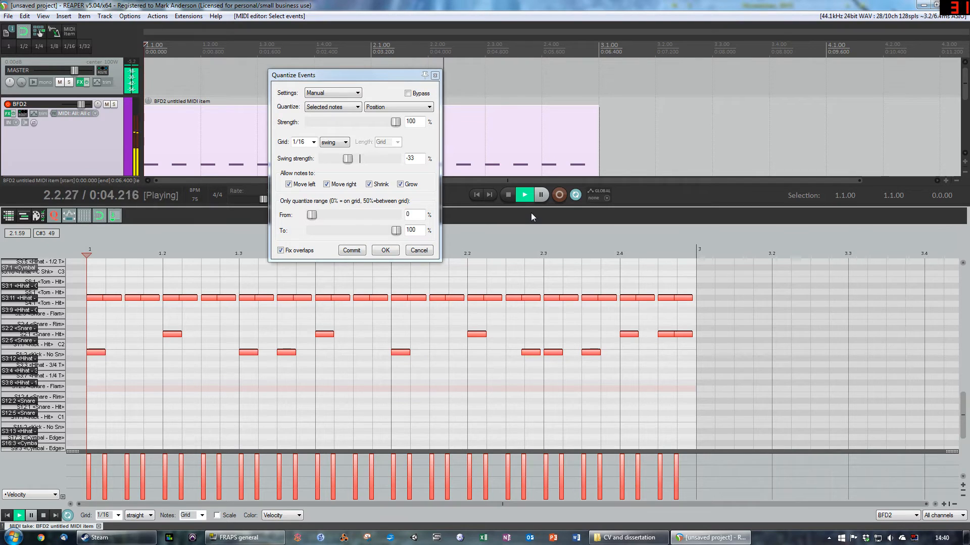
{"action": "mouse_move", "coordinate": [508, 194]}
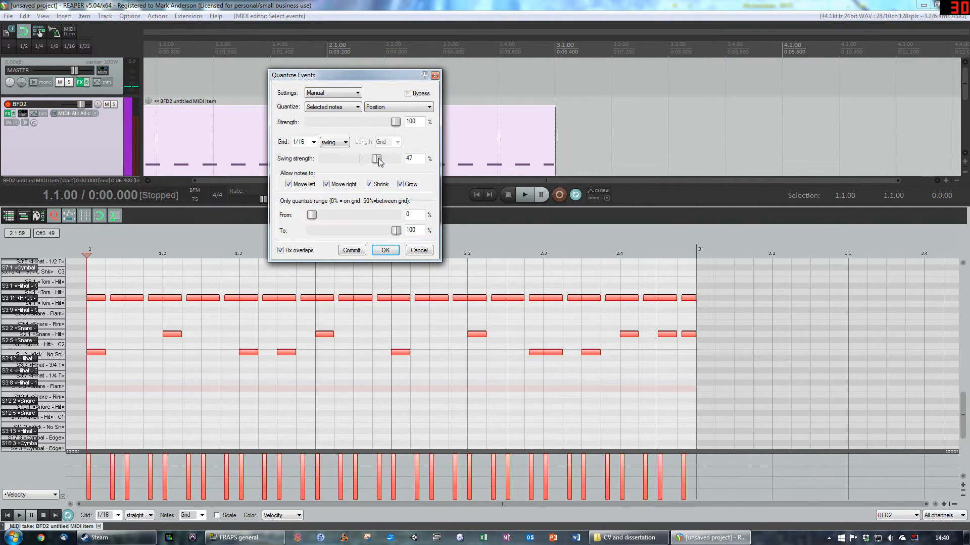
{"action": "left_click", "coordinate": [524, 195]}
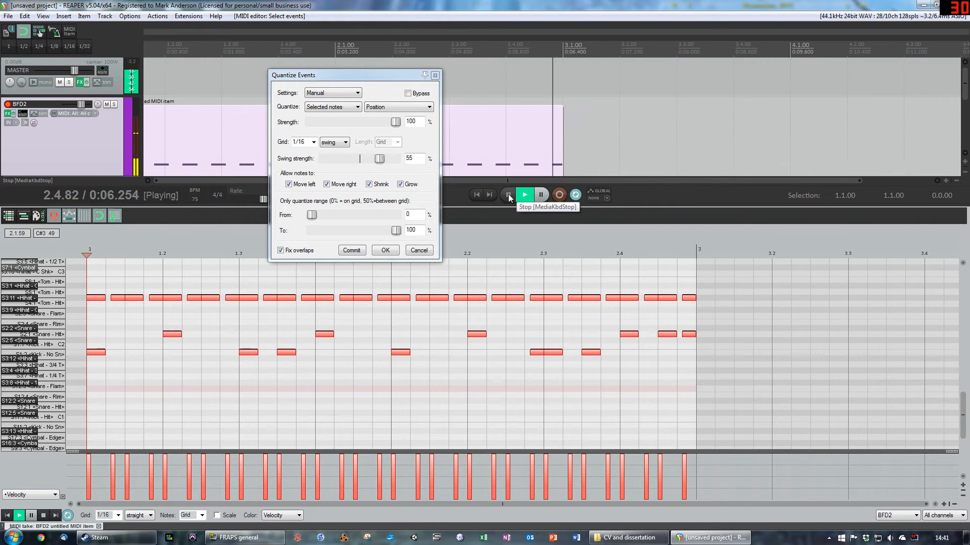
{"action": "left_click", "coordinate": [508, 194]}
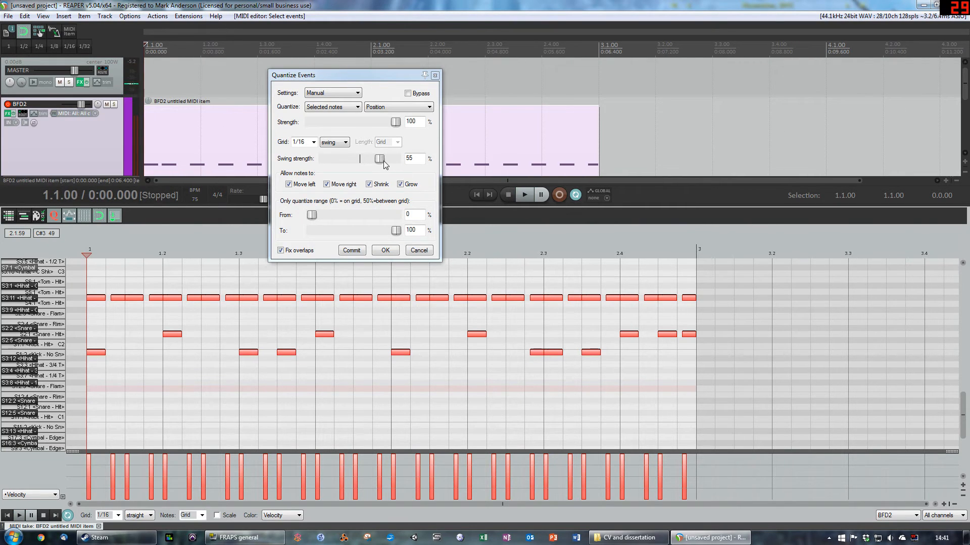
Drop the swing to almost nothing, nudge it to 12, and play the beat.
{"action": "left_click_drag", "start_coordinate": [380, 158], "coordinate": [361, 158]}
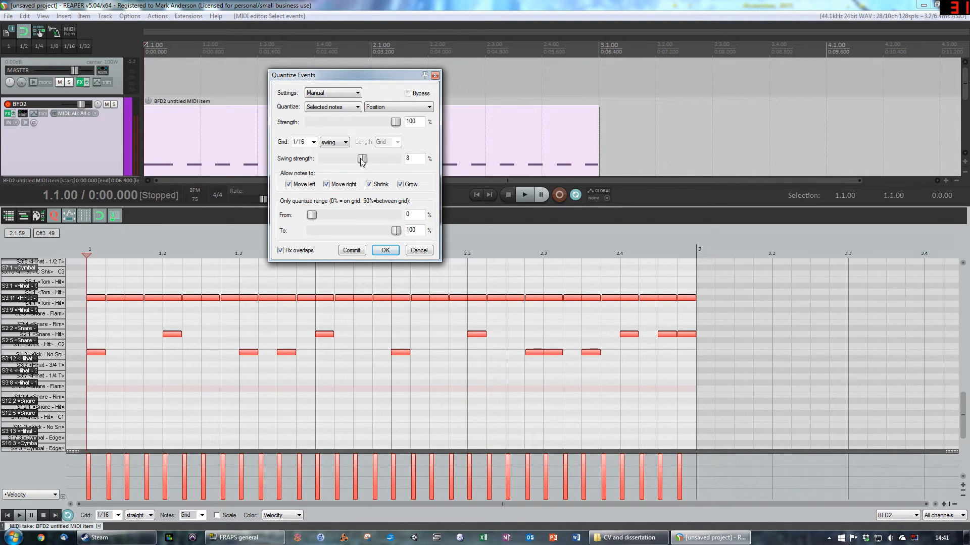
{"action": "left_click_drag", "start_coordinate": [361, 158], "coordinate": [364, 158]}
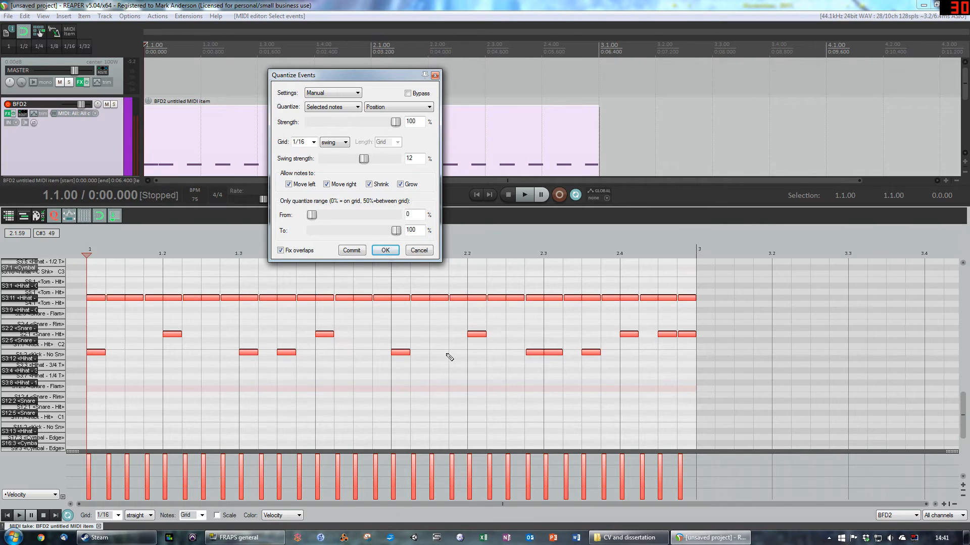
{"action": "left_click", "coordinate": [524, 194]}
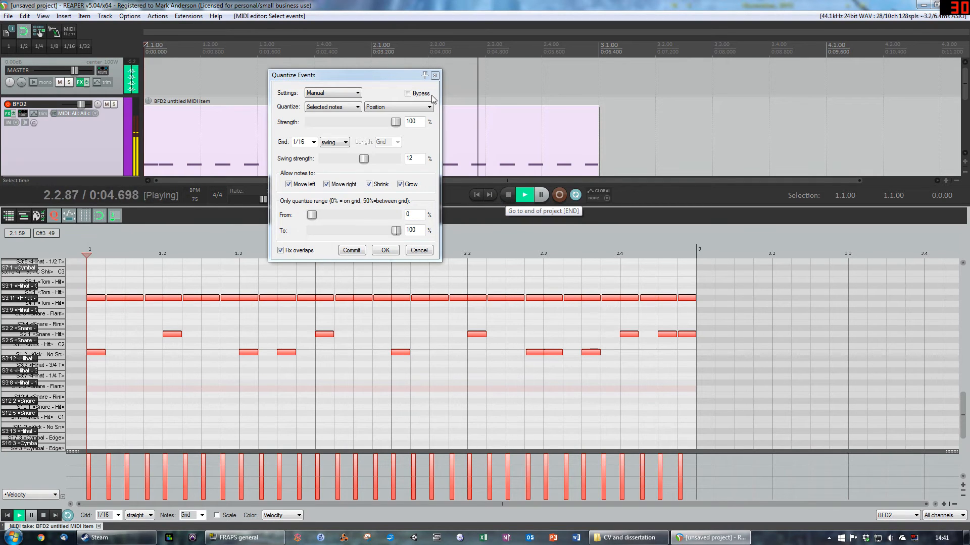
Compare the preview with swing bypassed and restored, raise swing to 47, then stop playback.
{"action": "left_click", "coordinate": [408, 93]}
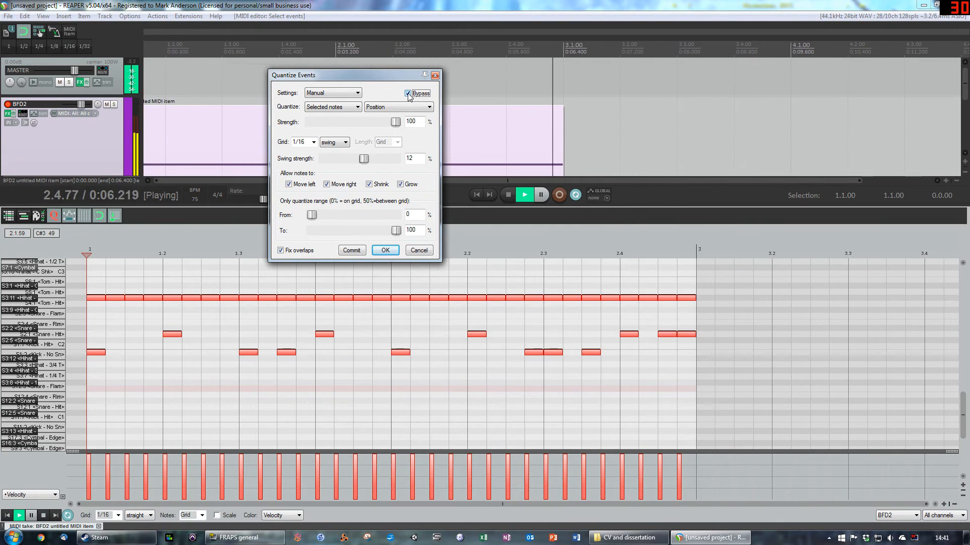
{"action": "left_click", "coordinate": [408, 93]}
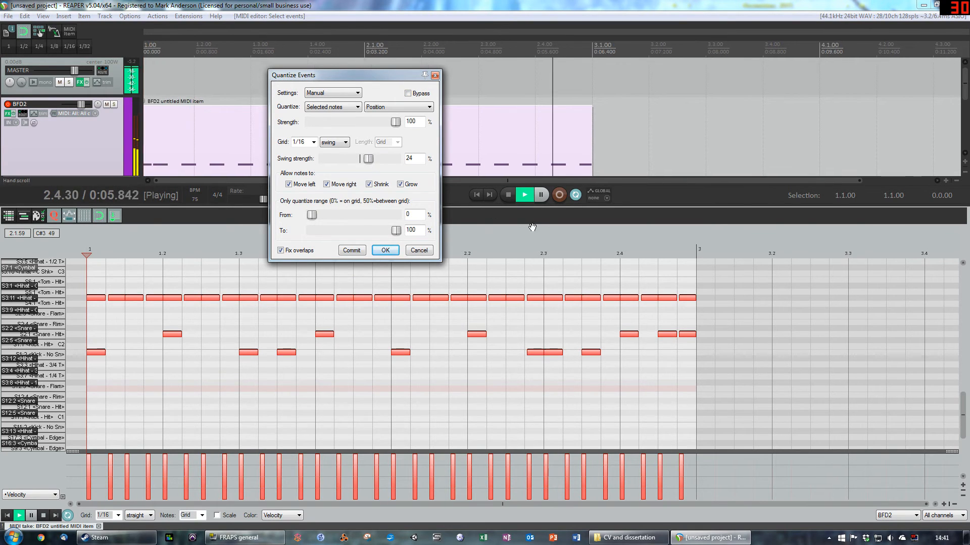
{"action": "left_click_drag", "start_coordinate": [368, 158], "coordinate": [376, 158]}
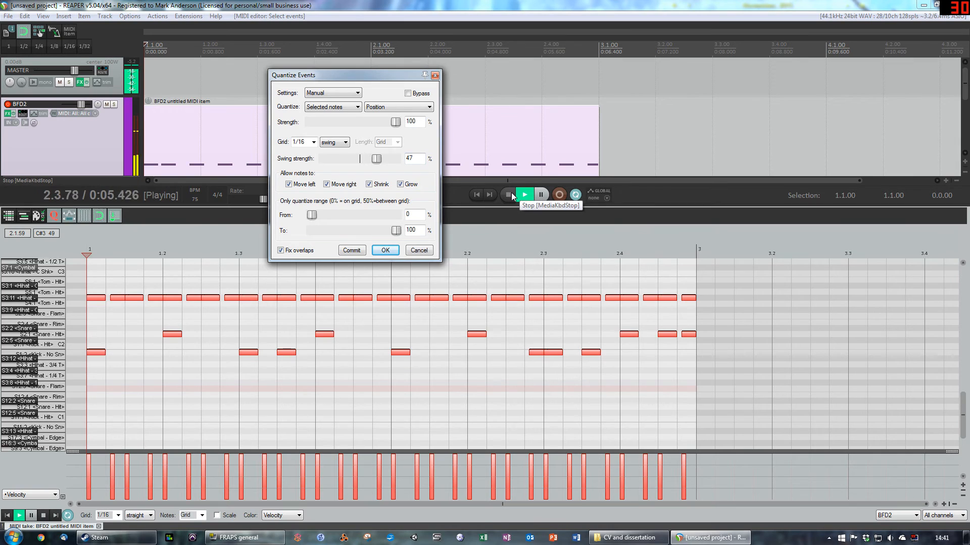
{"action": "left_click", "coordinate": [507, 194]}
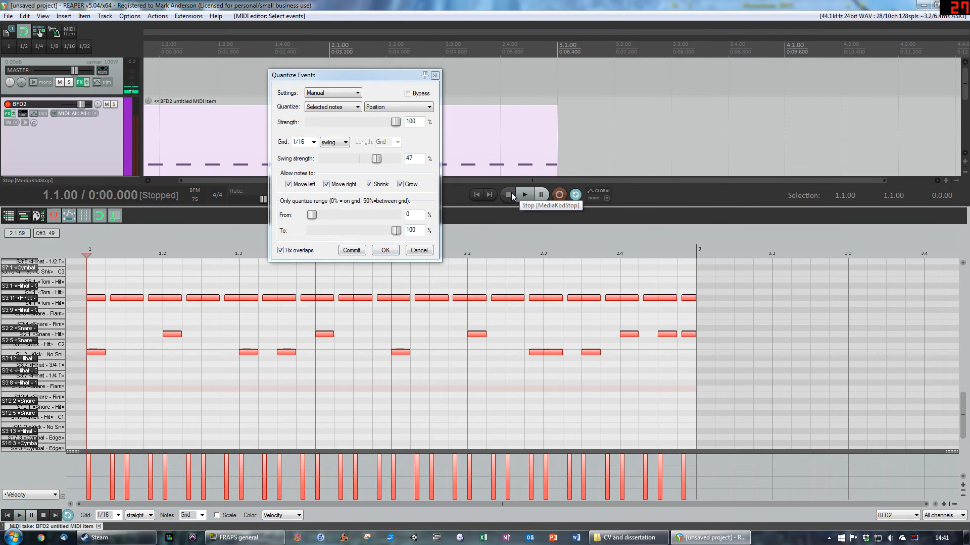